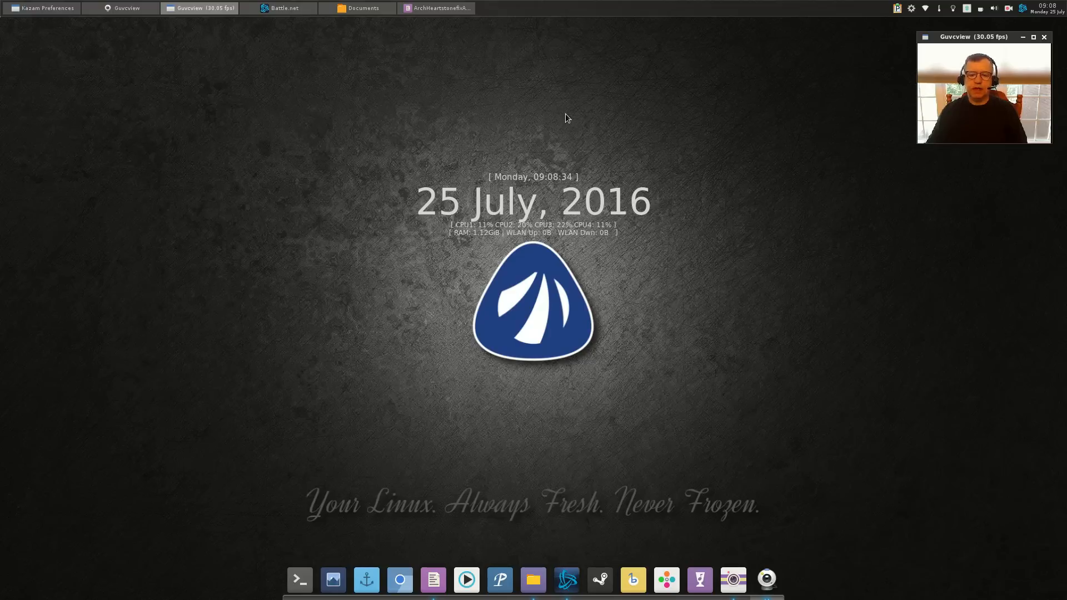
{"action": "mouse_move", "coordinate": [401, 295]}
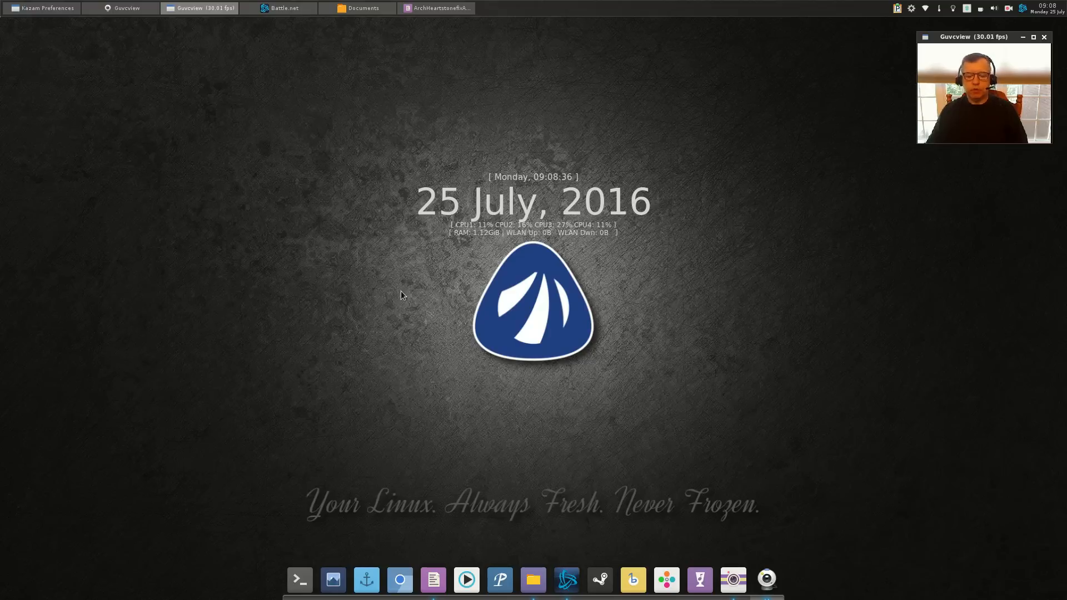
{"action": "mouse_move", "coordinate": [554, 432]}
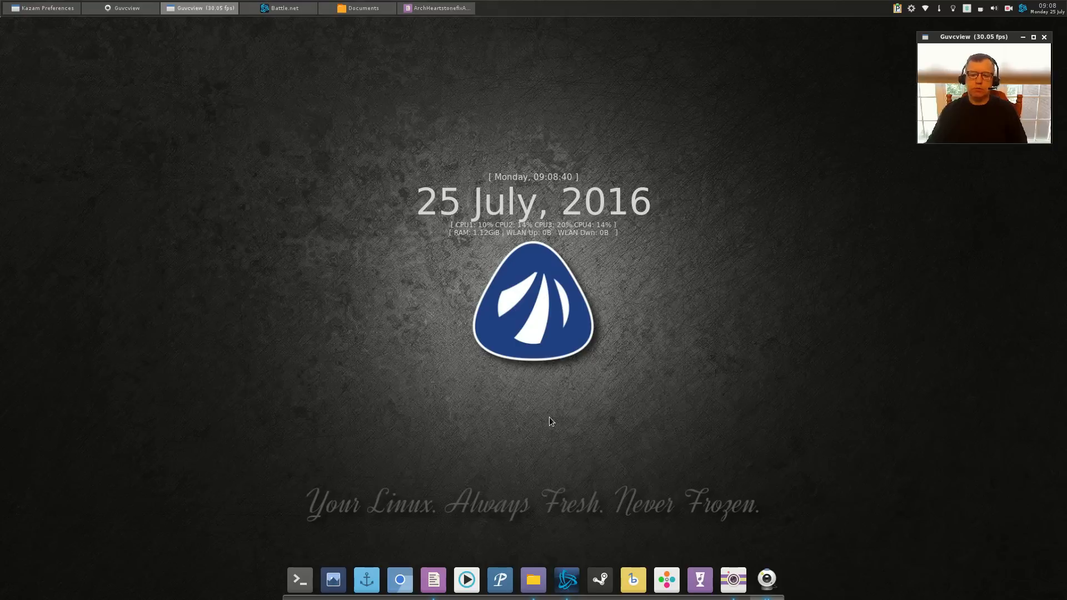
{"action": "mouse_move", "coordinate": [534, 433]}
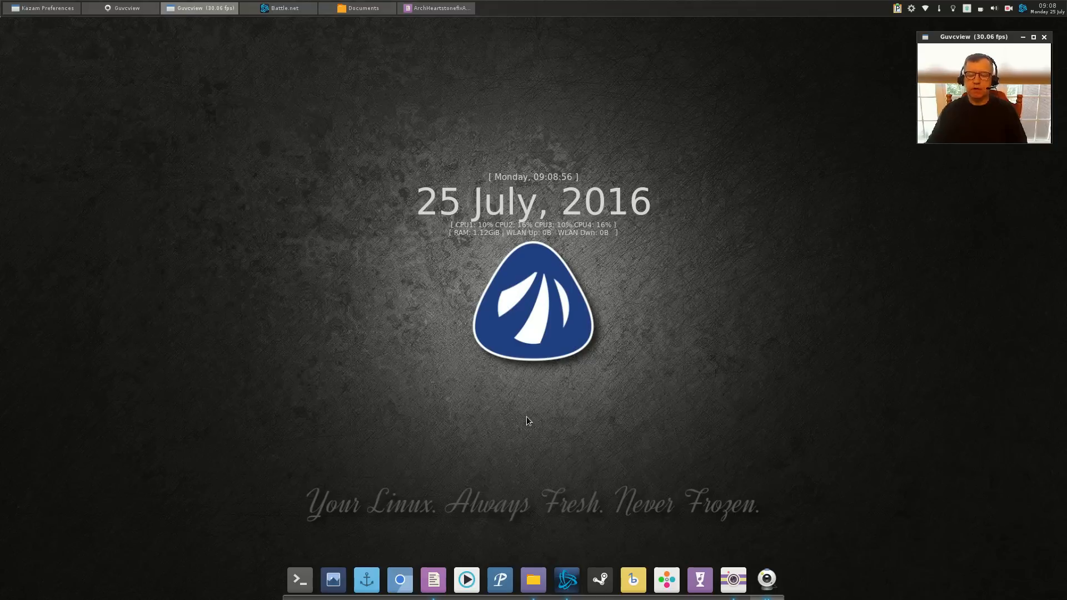
{"action": "mouse_move", "coordinate": [536, 420]}
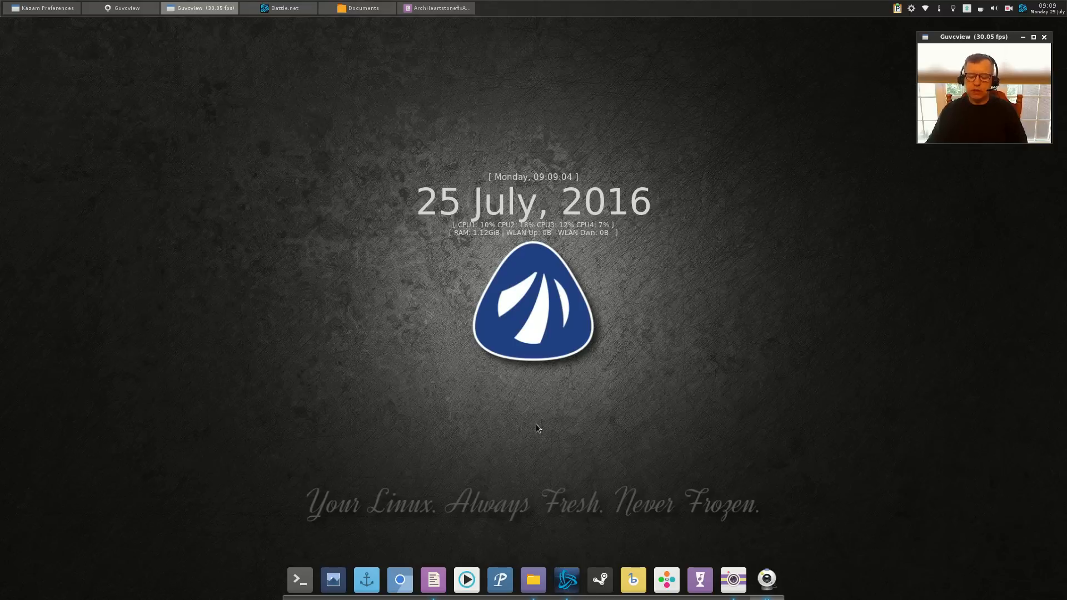
{"action": "mouse_move", "coordinate": [537, 441]}
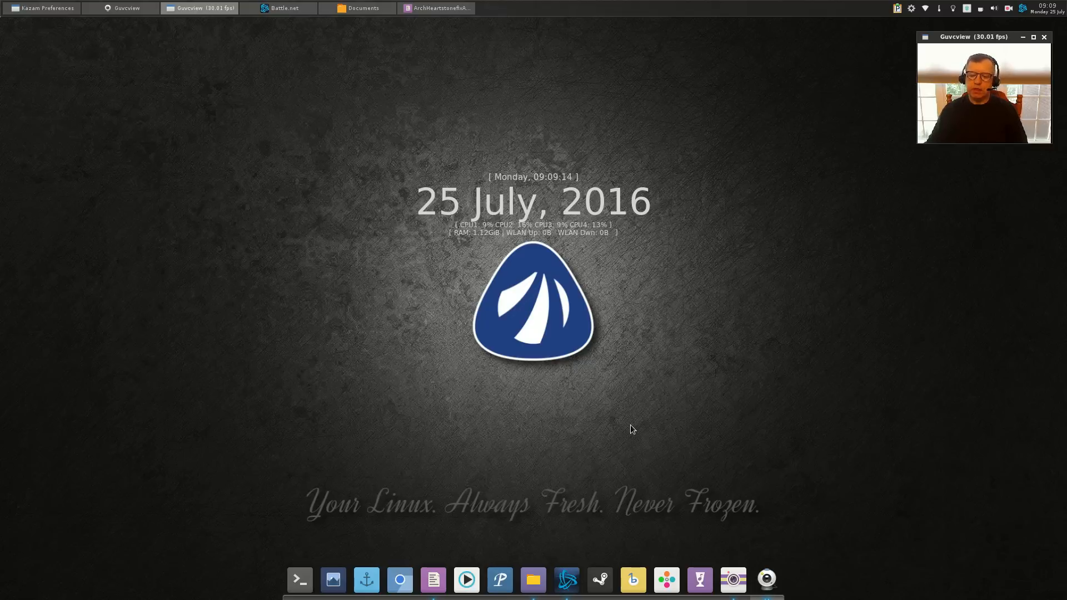
{"action": "mouse_move", "coordinate": [538, 418]}
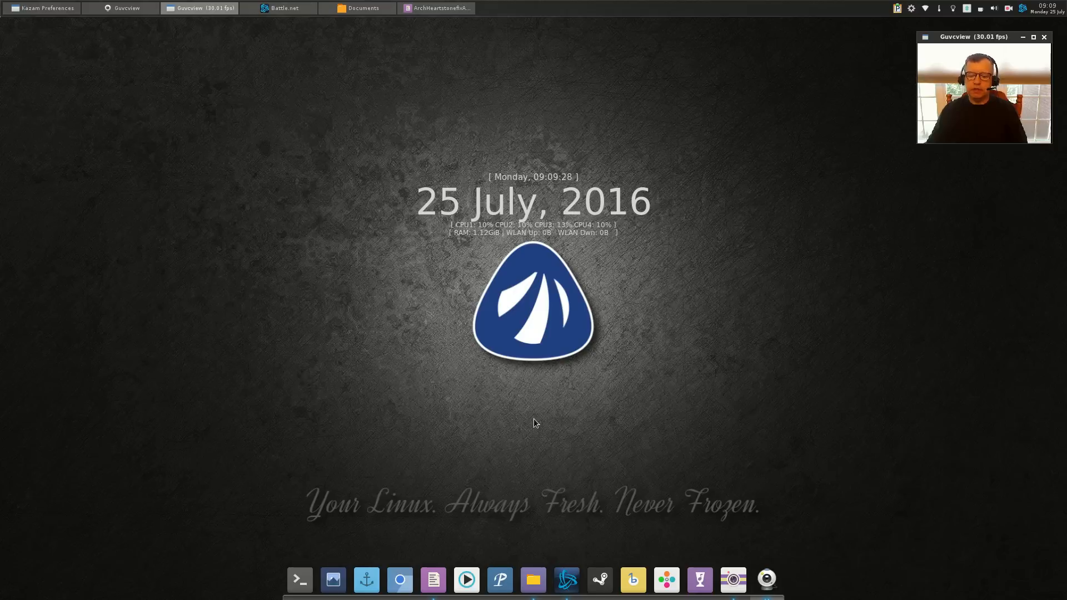
{"action": "mouse_move", "coordinate": [534, 415]}
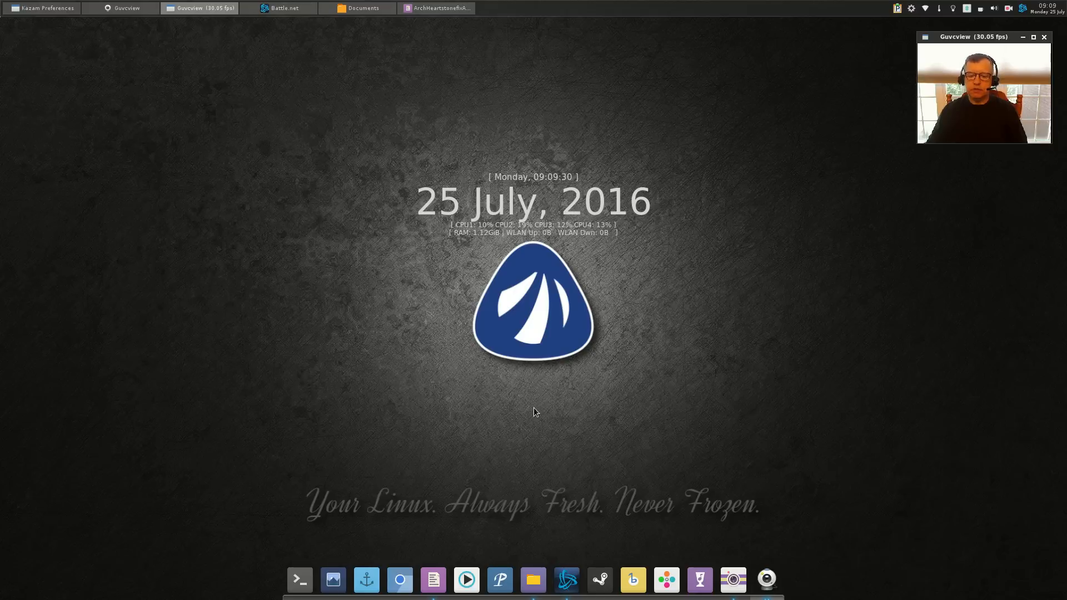
{"action": "mouse_move", "coordinate": [562, 557]}
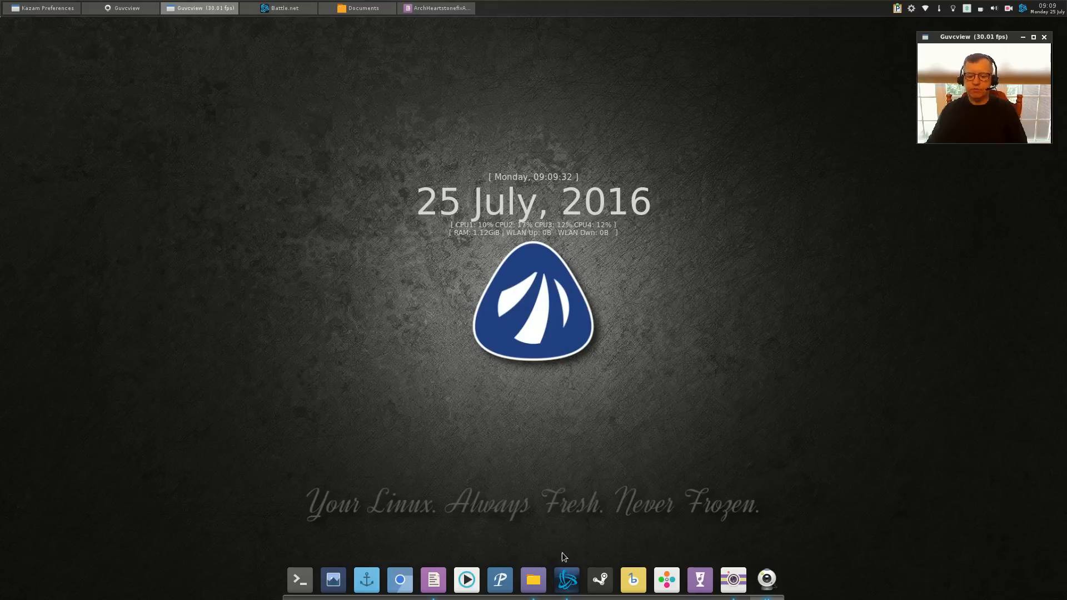
- Launch Hearthstone from the Battle.net launcher after repositioning its window
{"action": "left_click", "coordinate": [280, 7]}
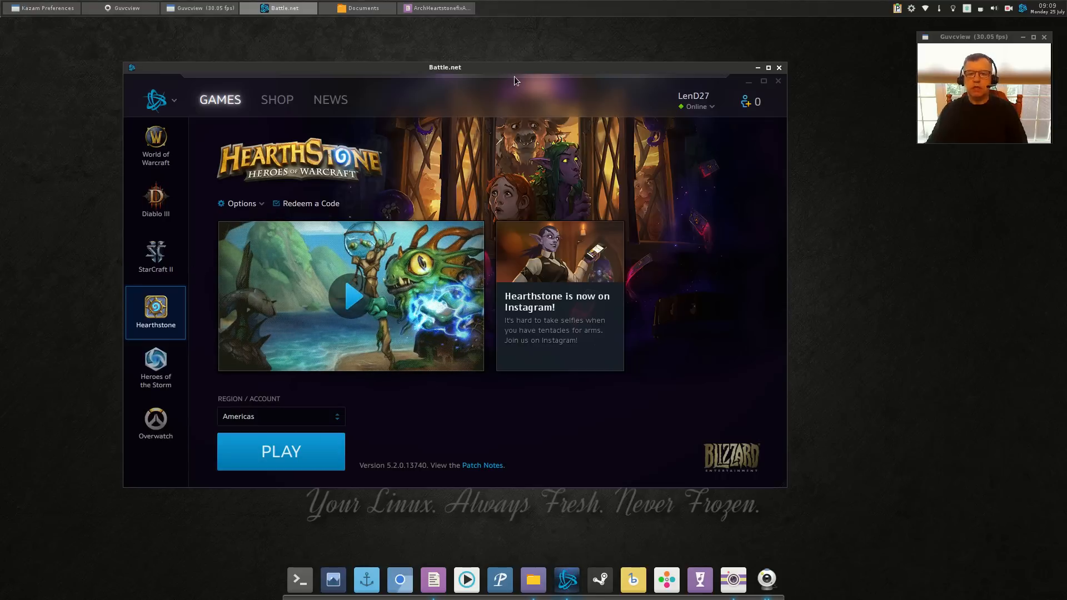
{"action": "left_click_drag", "start_coordinate": [445, 67], "coordinate": [385, 58]}
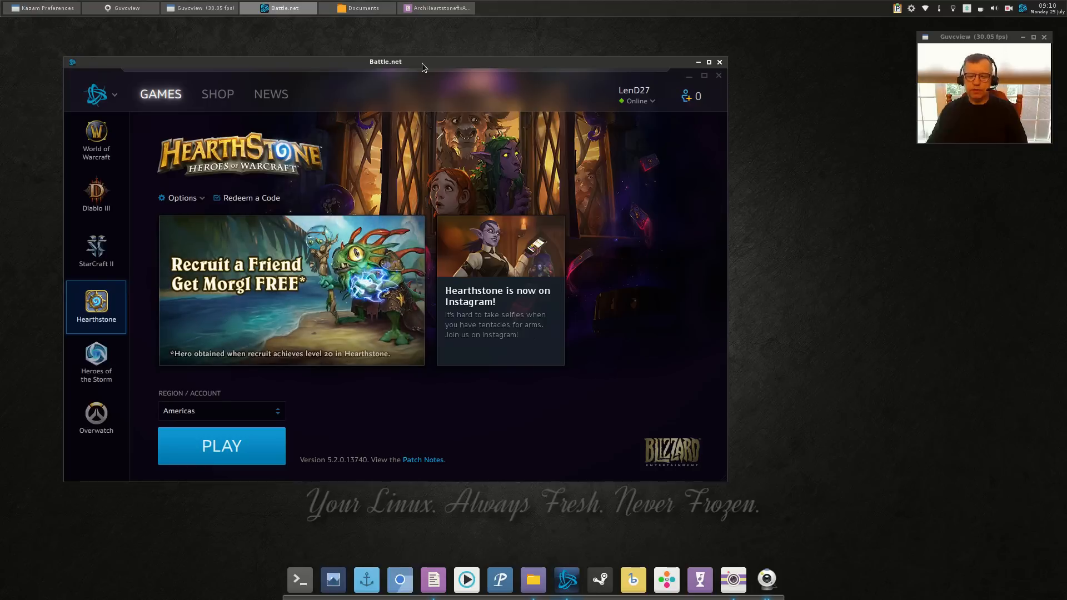
{"action": "mouse_move", "coordinate": [411, 69]}
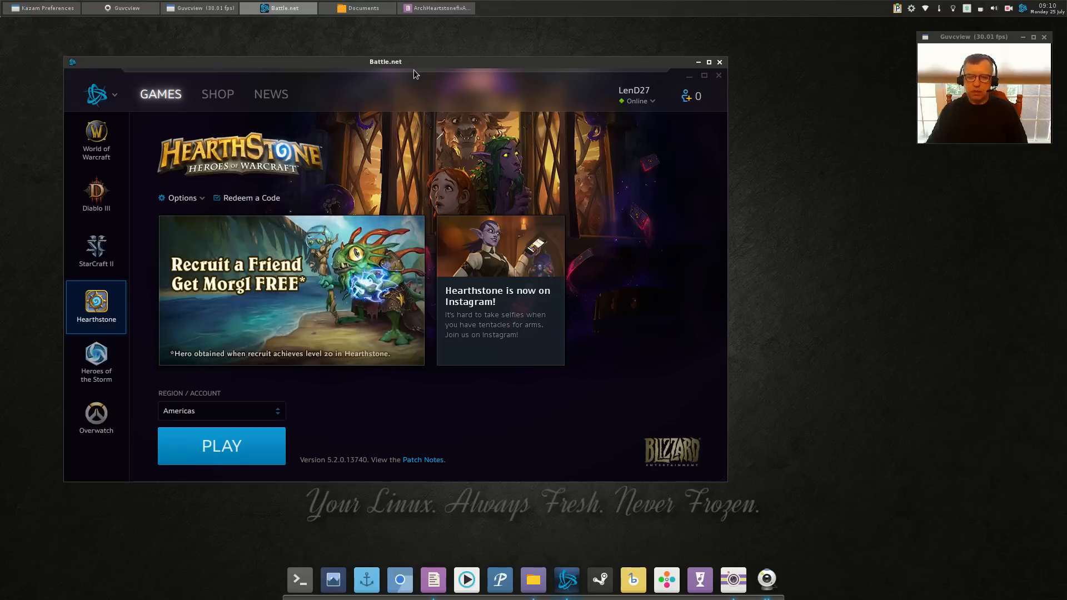
{"action": "left_click", "coordinate": [221, 445]}
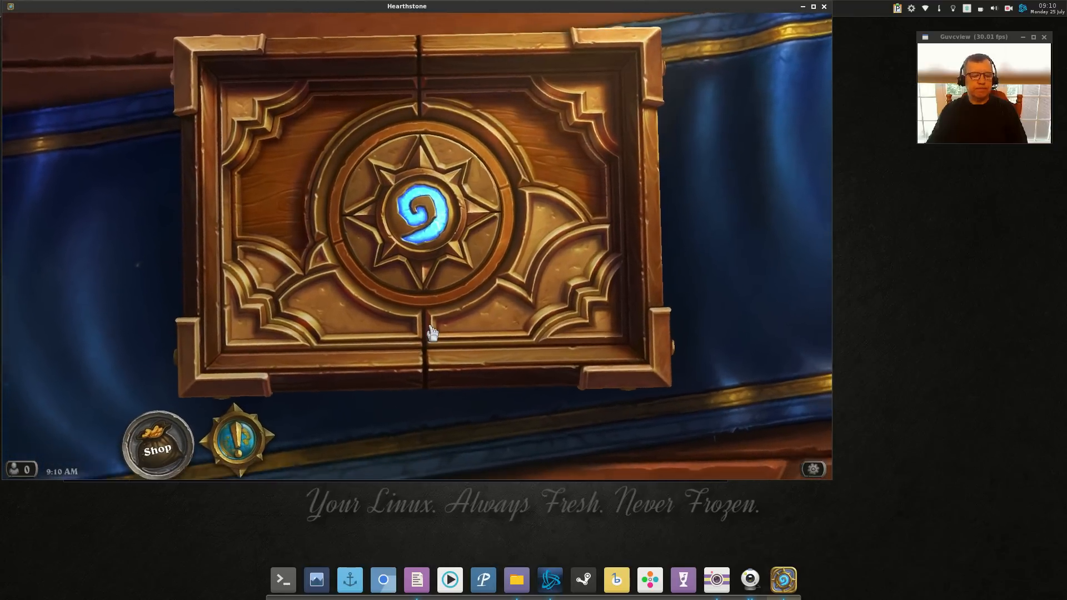
- Bring up Hearthstone's game menu with Options, Quit and Resume
{"action": "left_click", "coordinate": [235, 436]}
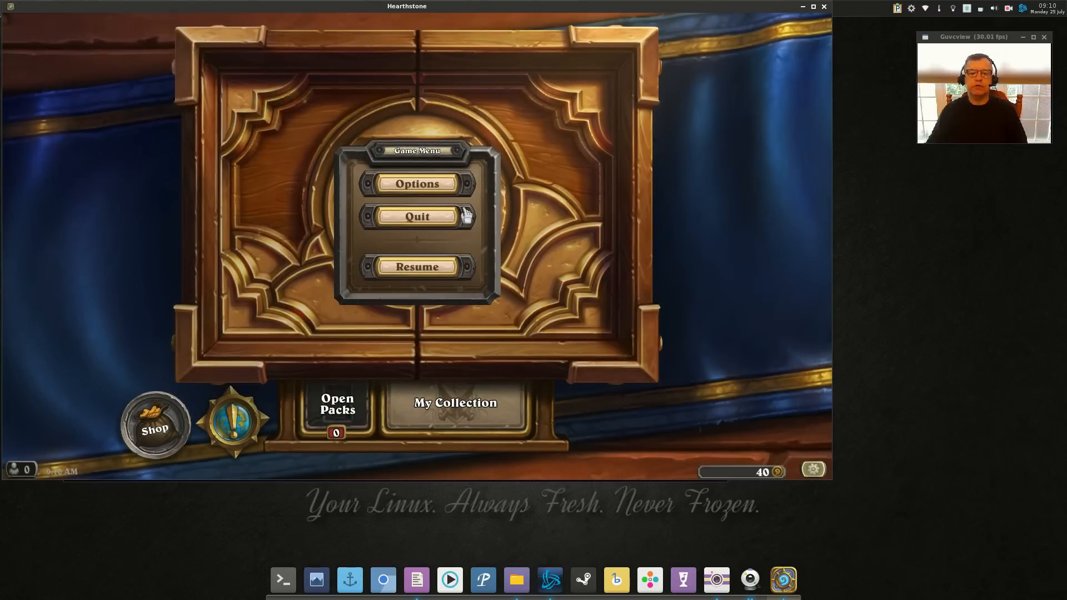
{"action": "left_click", "coordinate": [415, 184]}
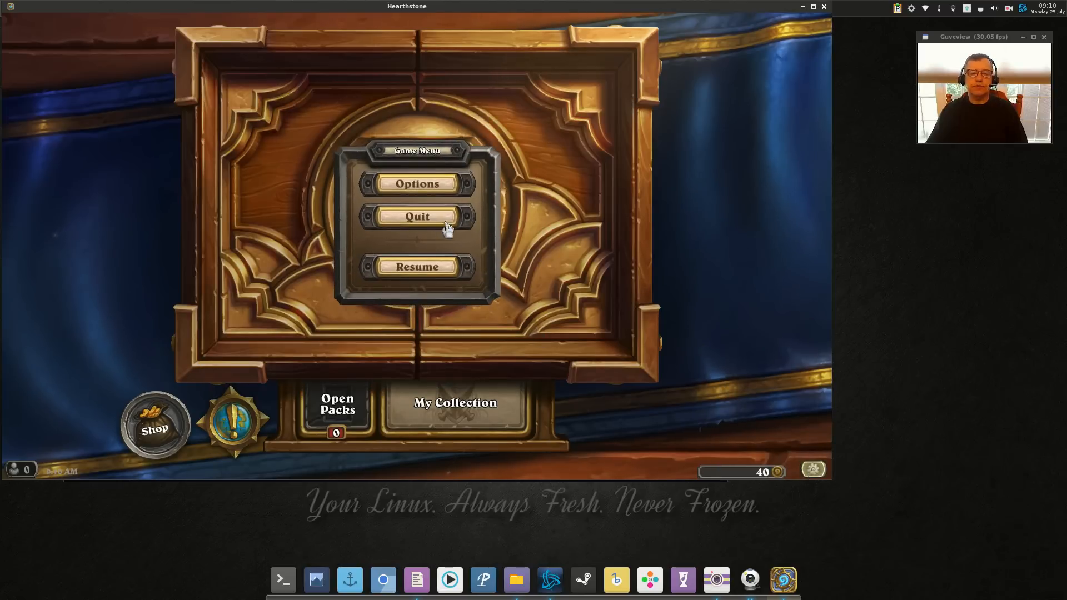
- Quit Hearthstone and bring the ArchHearthstonefixAudio note to the front
{"action": "left_click", "coordinate": [417, 217]}
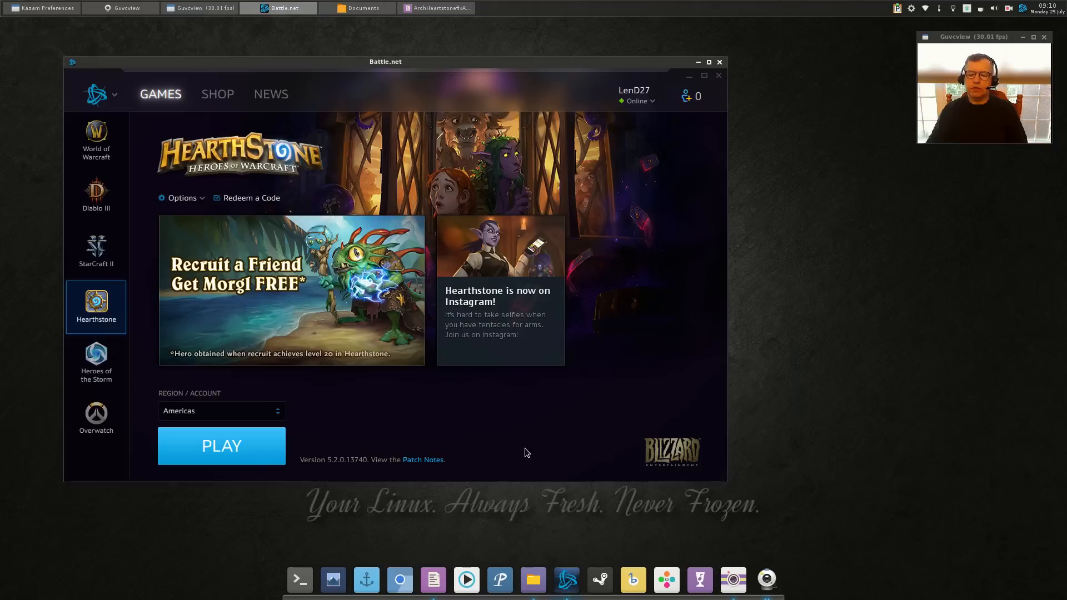
{"action": "mouse_move", "coordinate": [427, 401]}
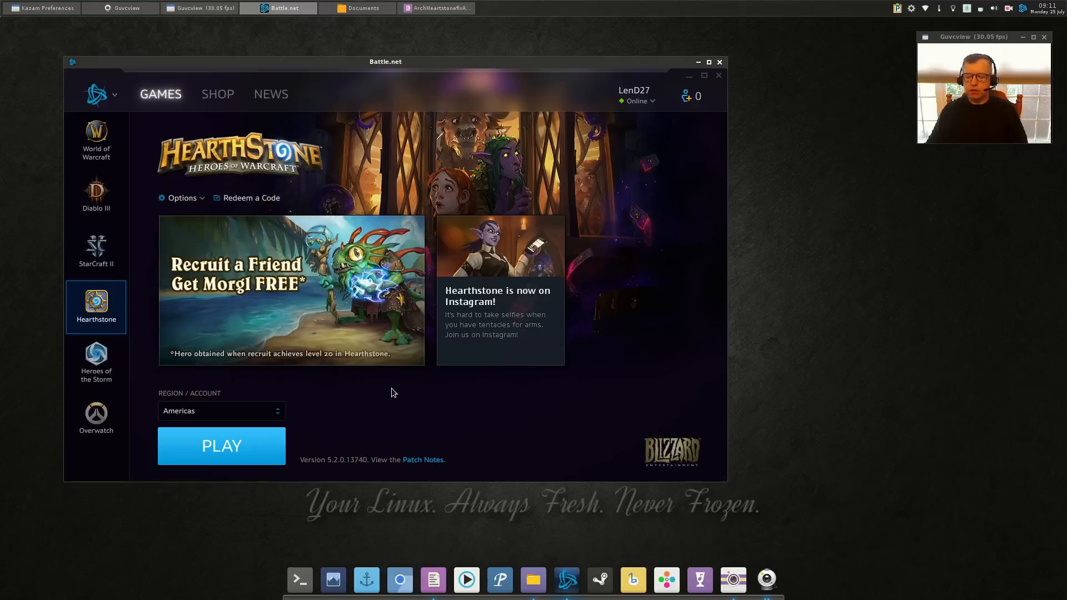
{"action": "mouse_move", "coordinate": [401, 374]}
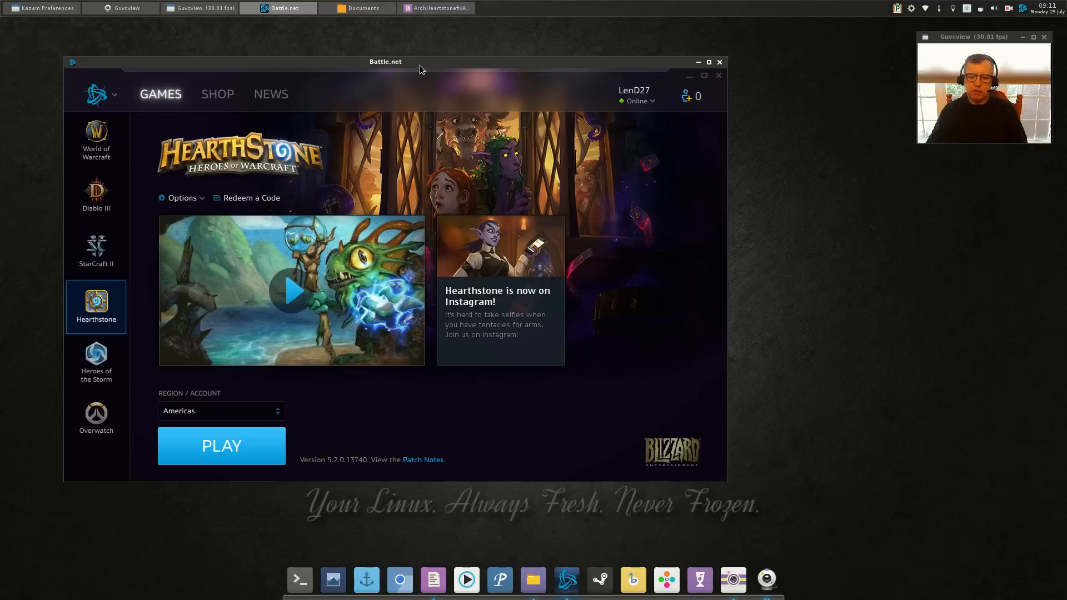
{"action": "mouse_move", "coordinate": [644, 476]}
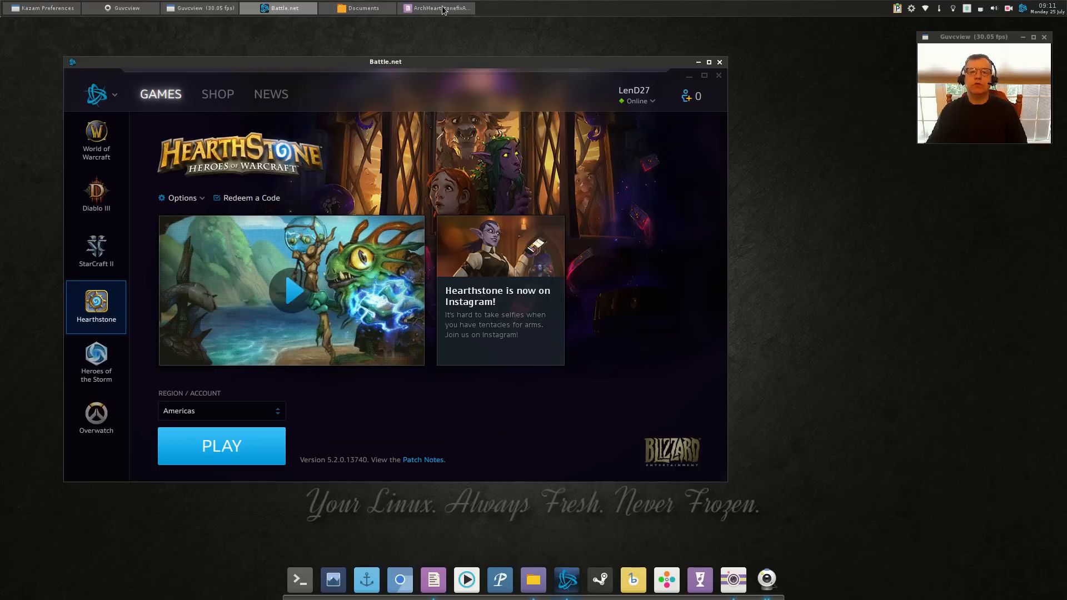
{"action": "left_click", "coordinate": [436, 8]}
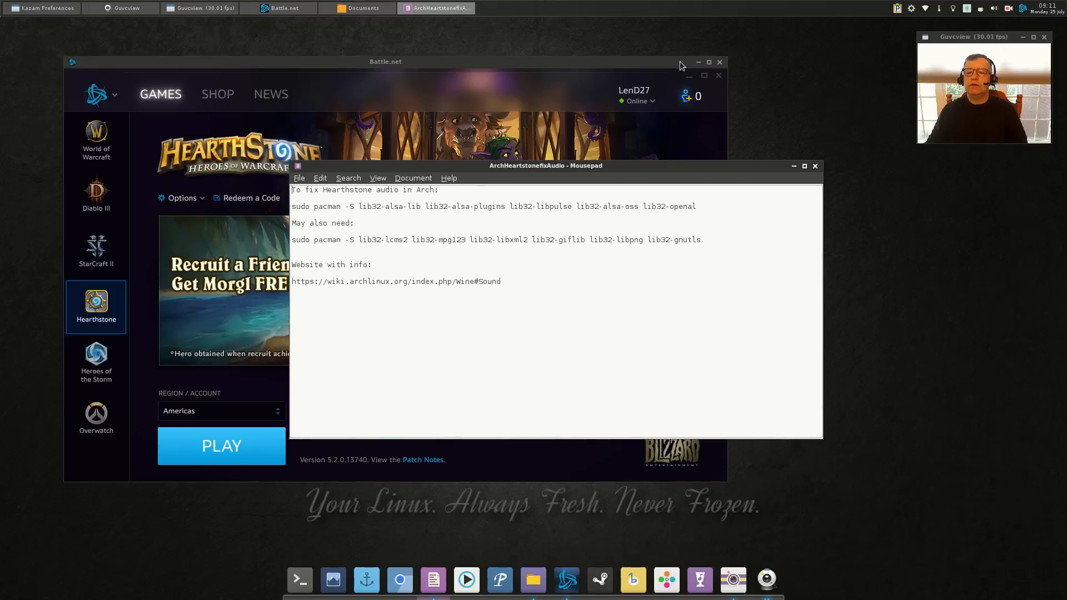
- Hide Battle.net and move the audio-fix note window toward the desktop centre
{"action": "left_click", "coordinate": [697, 62]}
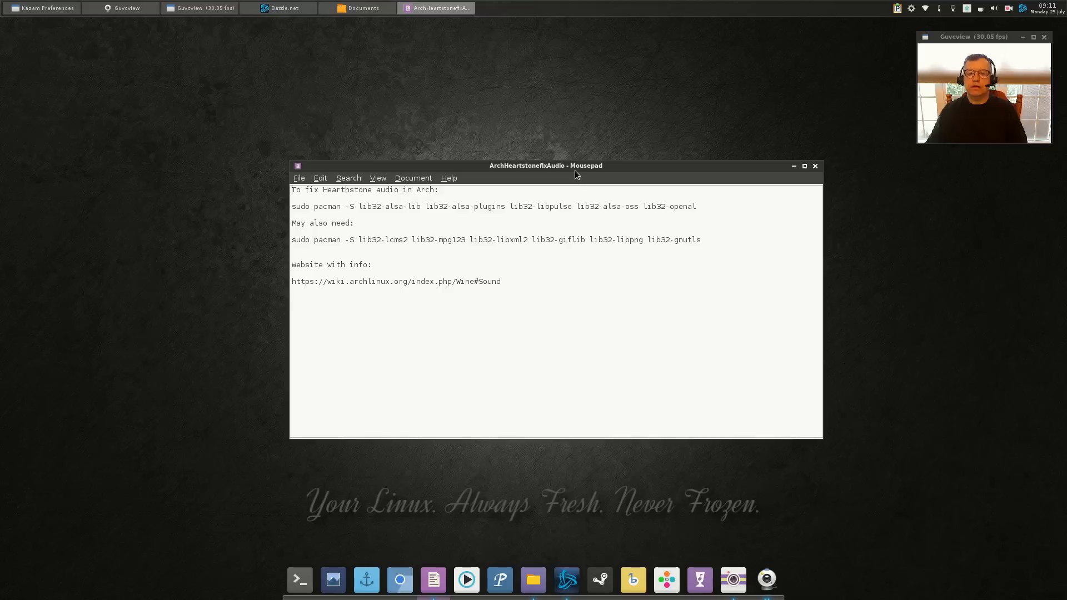
{"action": "left_click_drag", "start_coordinate": [544, 166], "coordinate": [485, 160]}
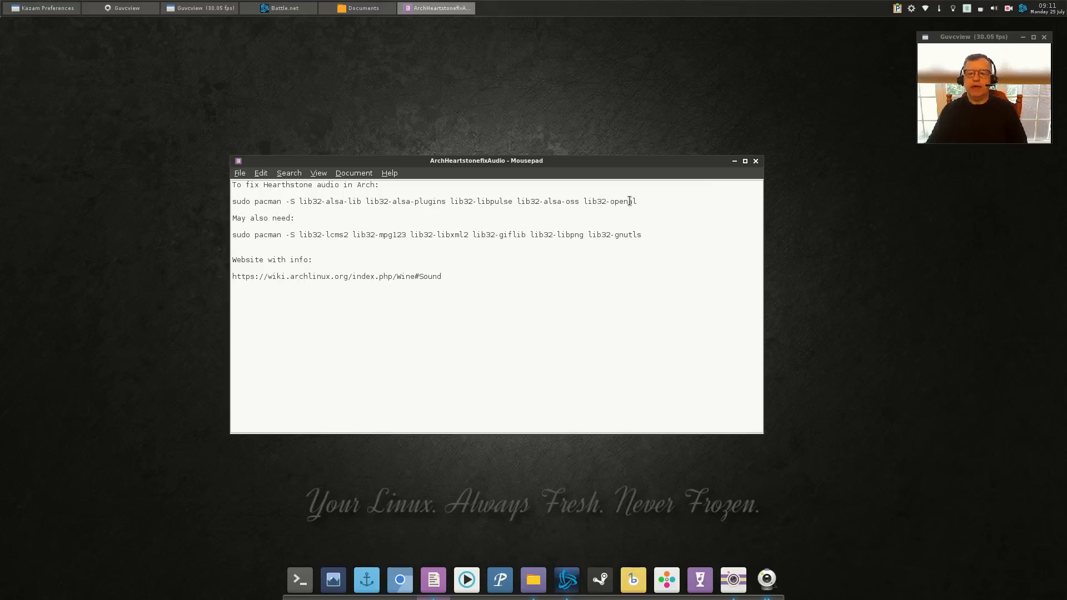
{"action": "mouse_move", "coordinate": [620, 203]}
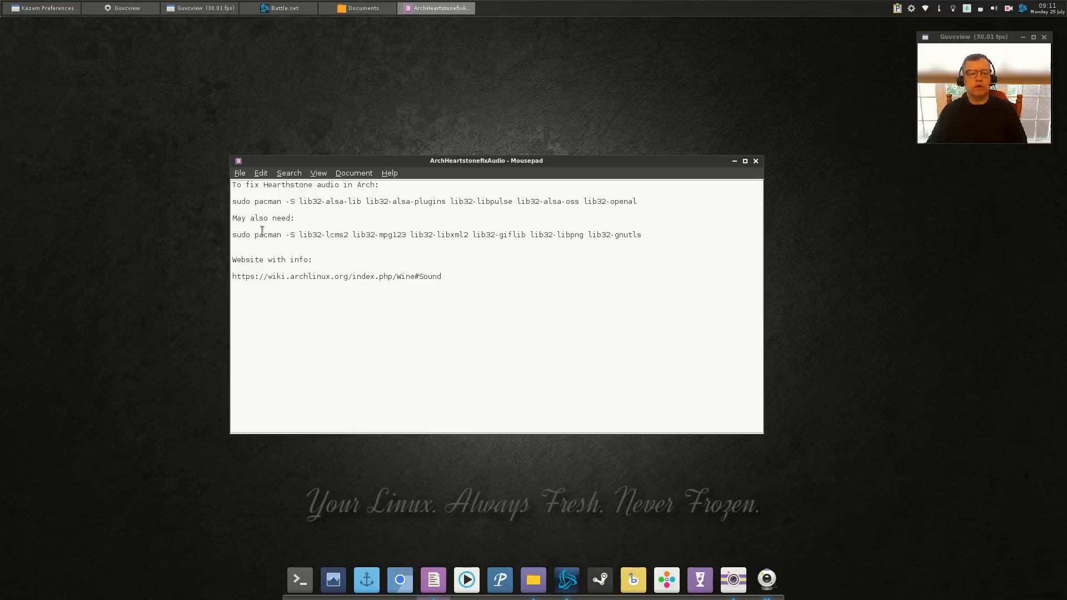
{"action": "mouse_move", "coordinate": [431, 242]}
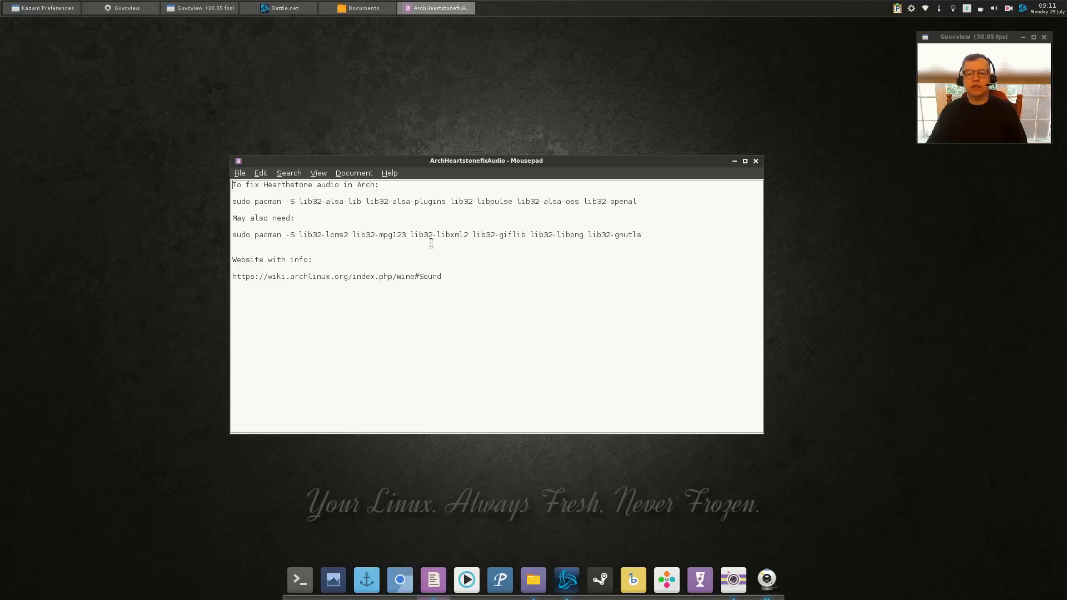
{"action": "mouse_move", "coordinate": [642, 240]}
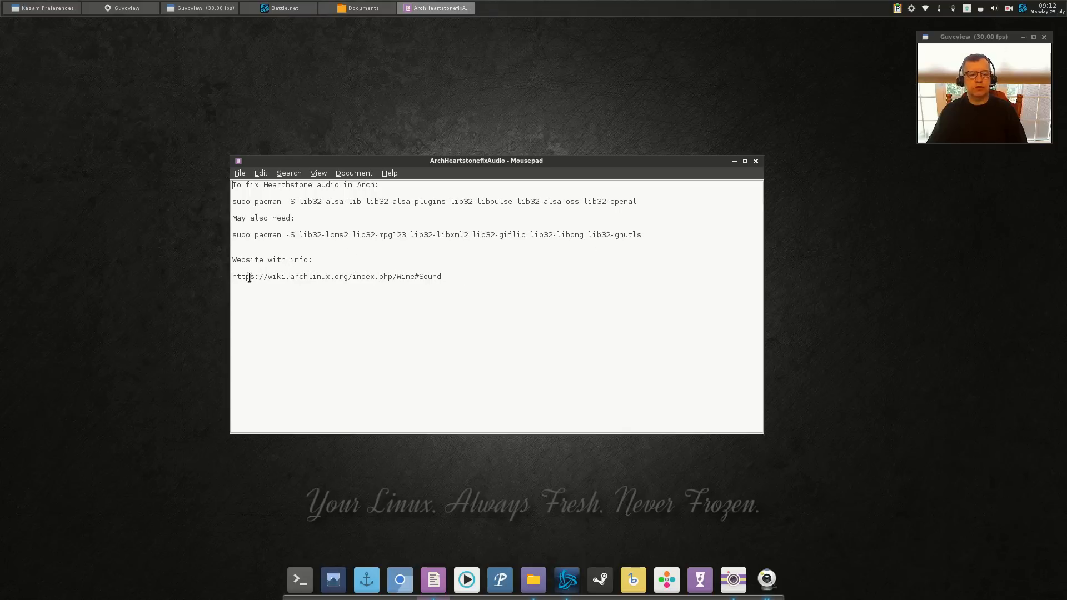
{"action": "mouse_move", "coordinate": [373, 286]}
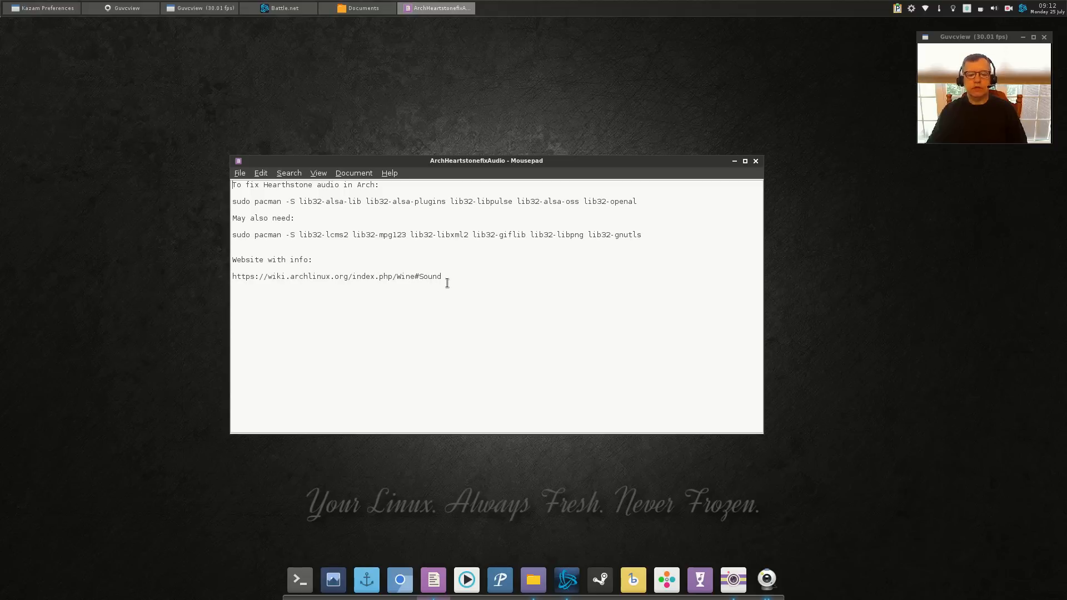
{"action": "mouse_move", "coordinate": [307, 277]}
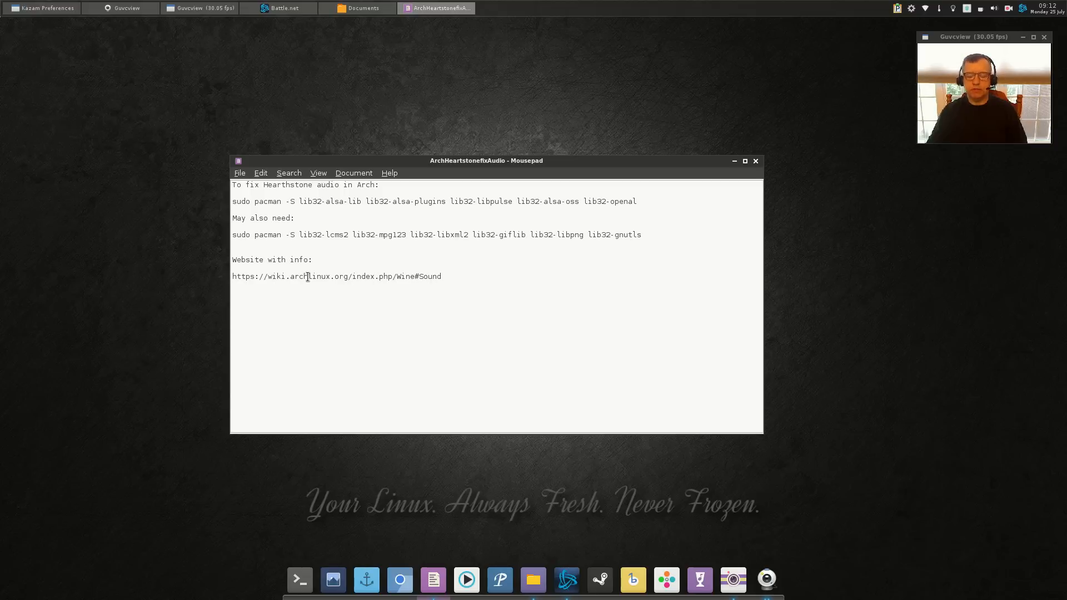
{"action": "mouse_move", "coordinate": [446, 287]}
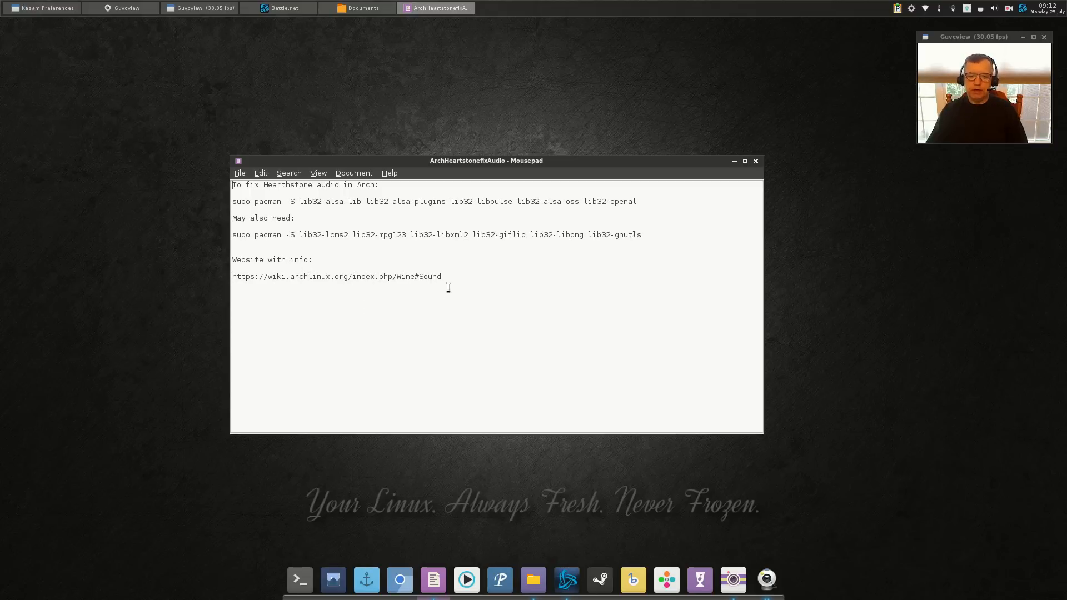
{"action": "mouse_move", "coordinate": [431, 204]}
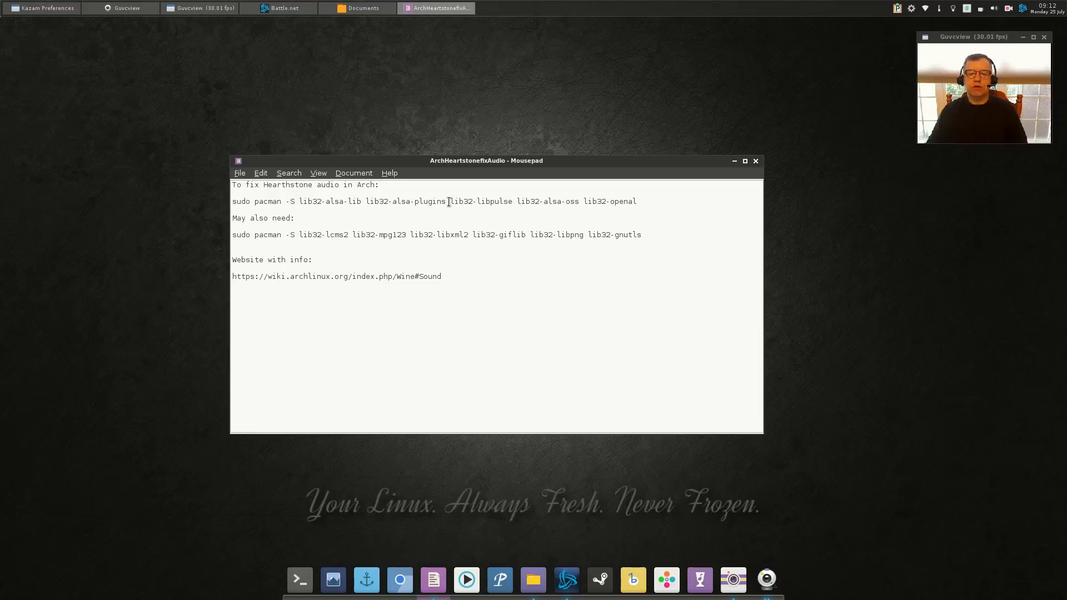
{"action": "mouse_move", "coordinate": [531, 166]}
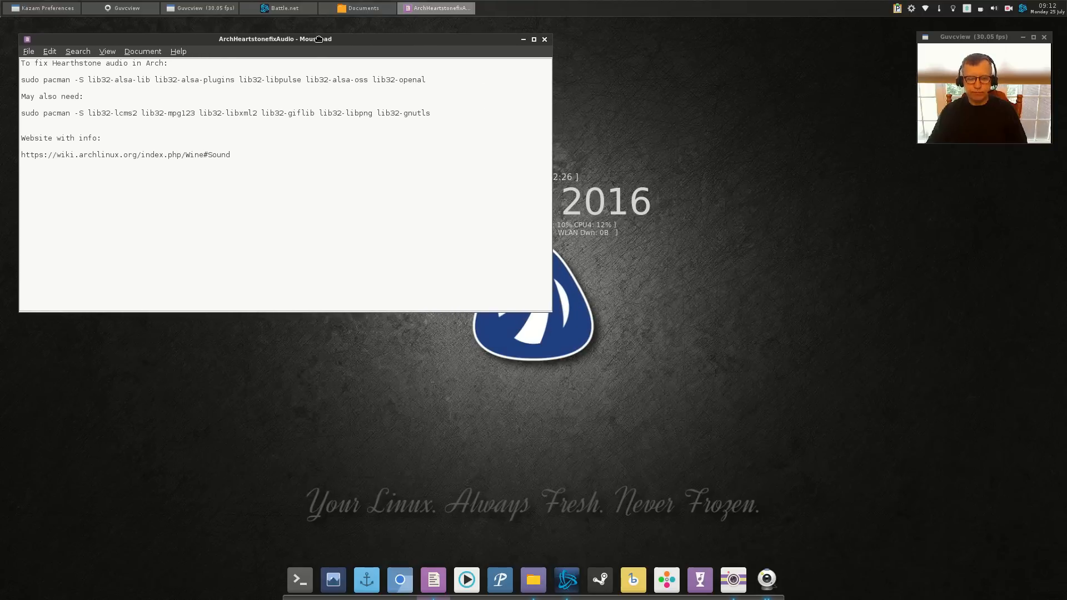
{"action": "left_click_drag", "start_coordinate": [276, 39], "coordinate": [346, 232]}
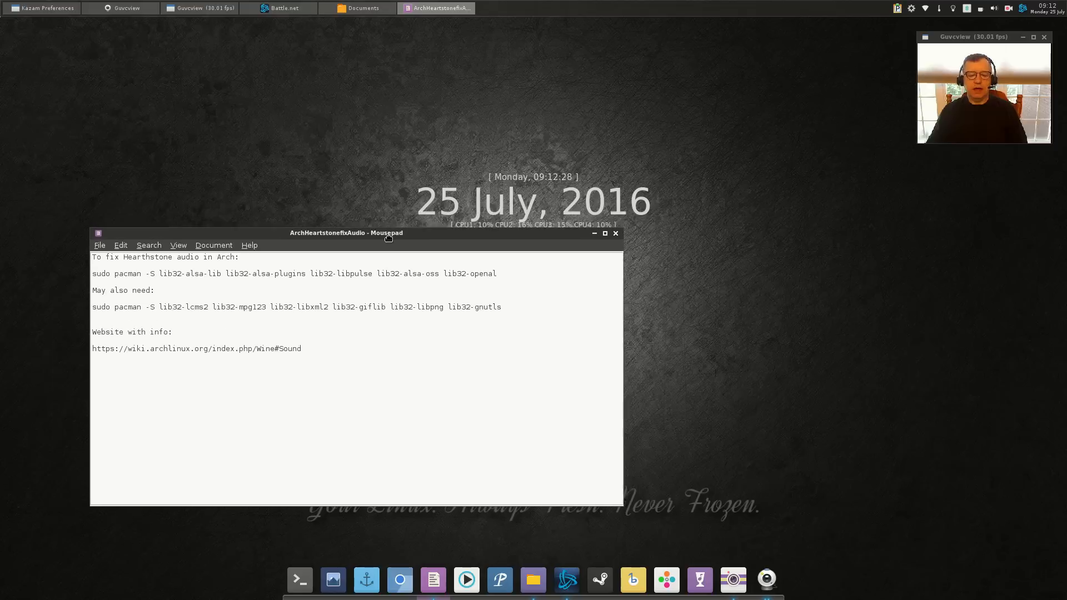
{"action": "left_click_drag", "start_coordinate": [347, 232], "coordinate": [298, 188]}
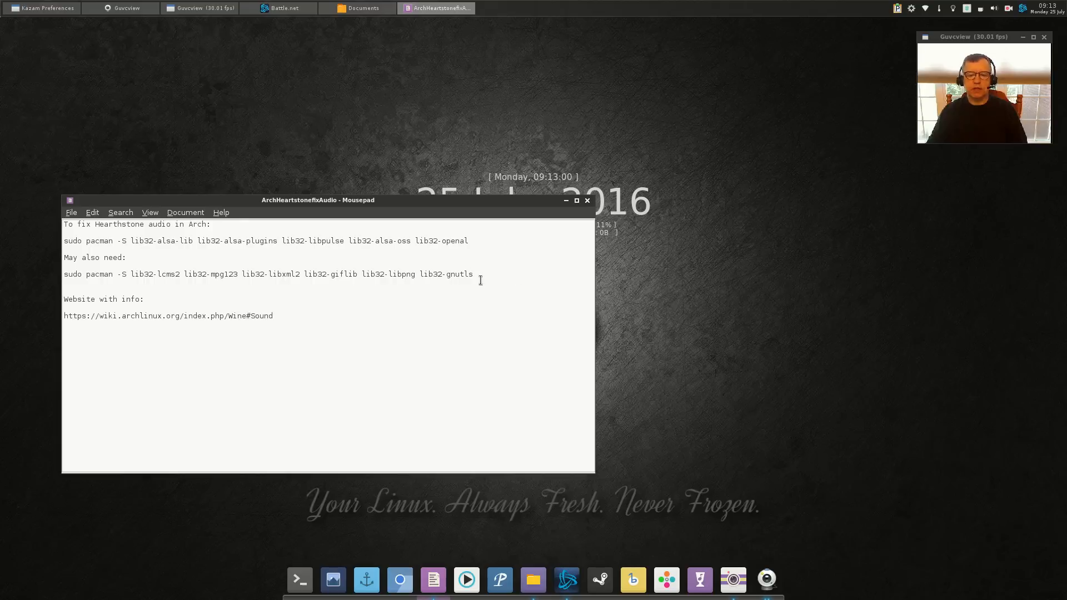
{"action": "mouse_move", "coordinate": [493, 278]}
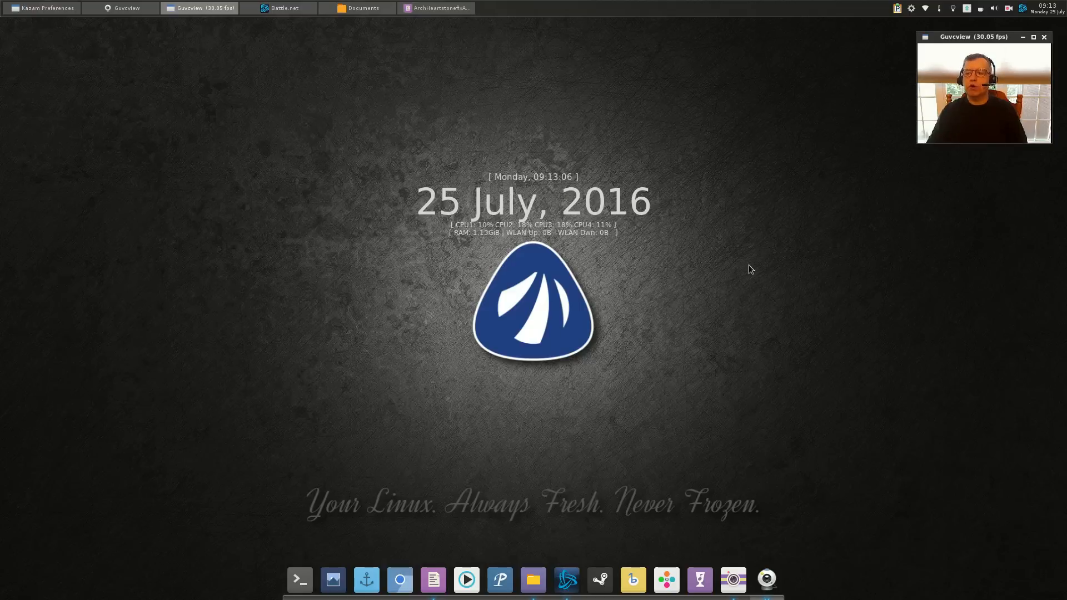
{"action": "mouse_move", "coordinate": [520, 419]}
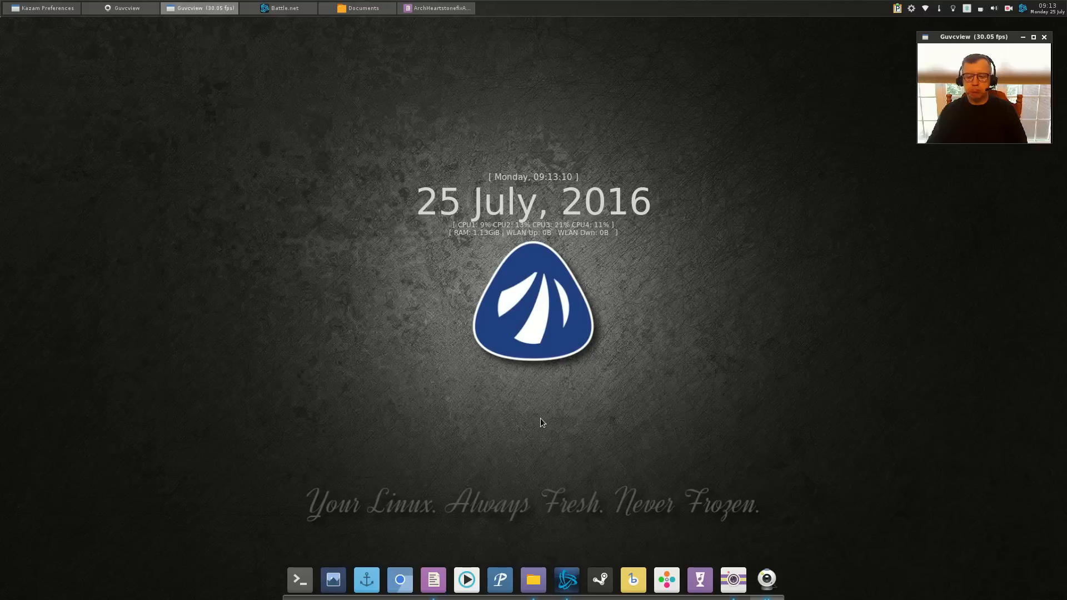
{"action": "mouse_move", "coordinate": [531, 423]}
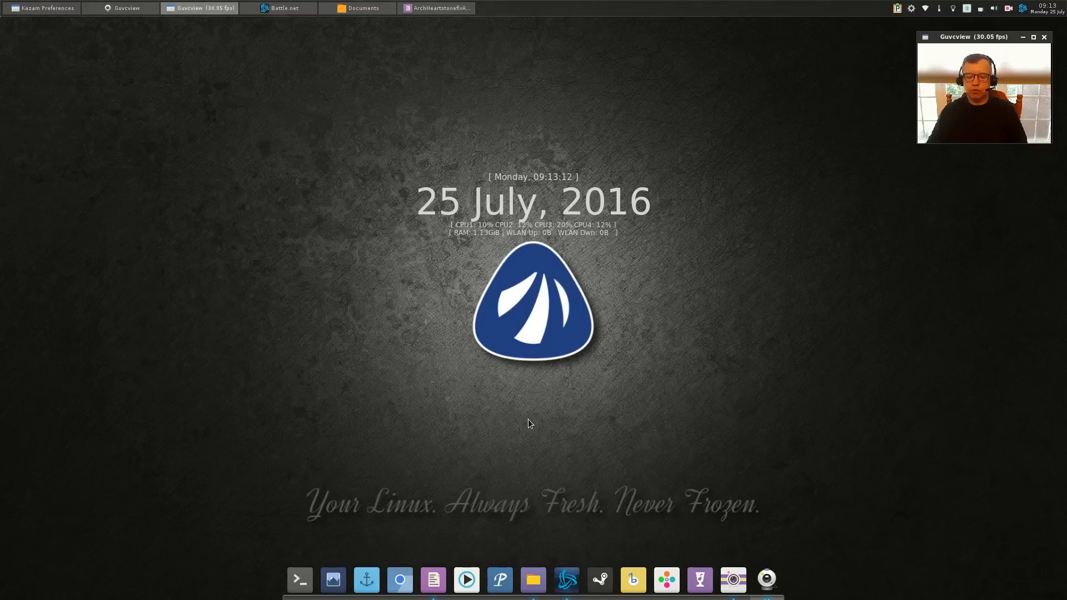
{"action": "mouse_move", "coordinate": [538, 409]}
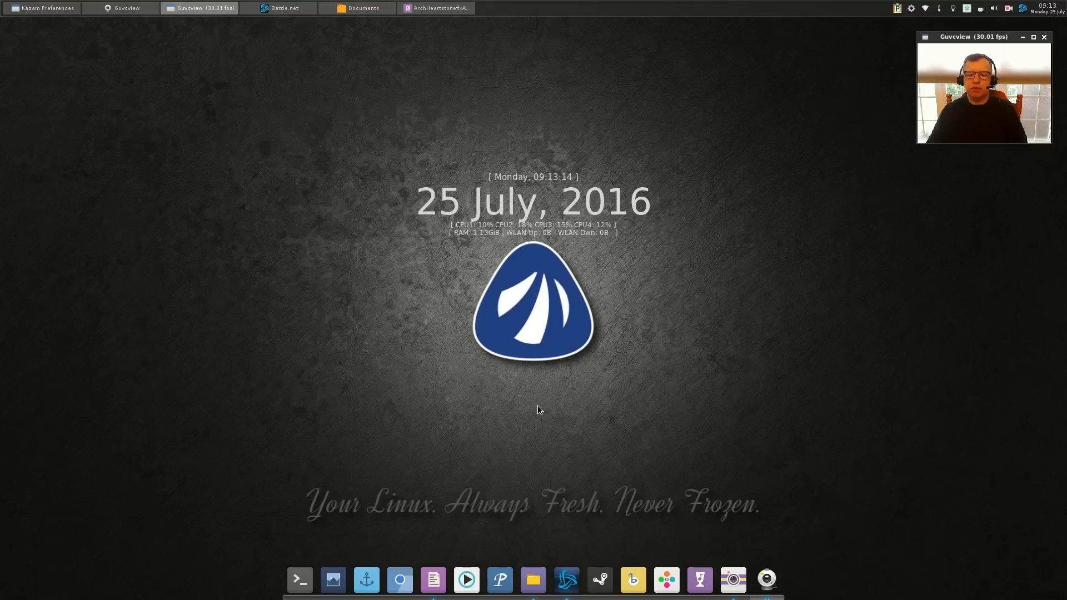